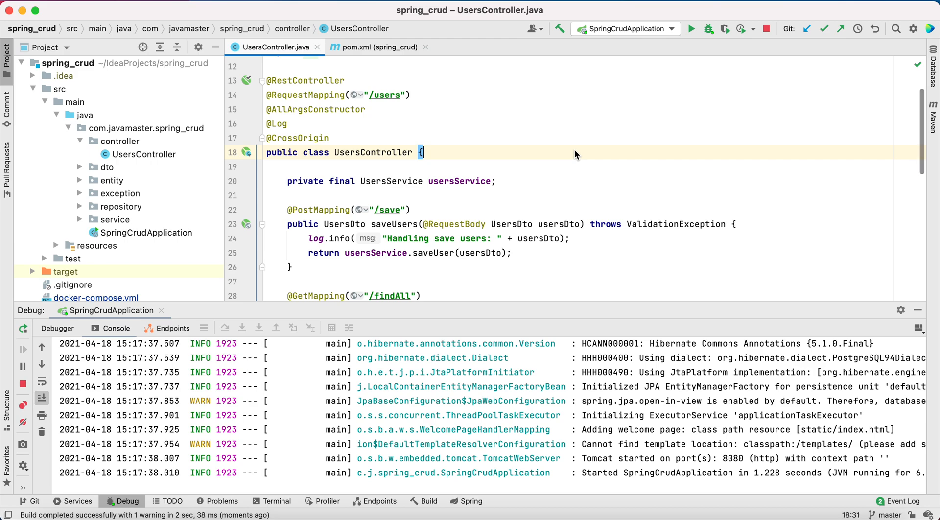
{"action": "mouse_move", "coordinate": [184, 86]}
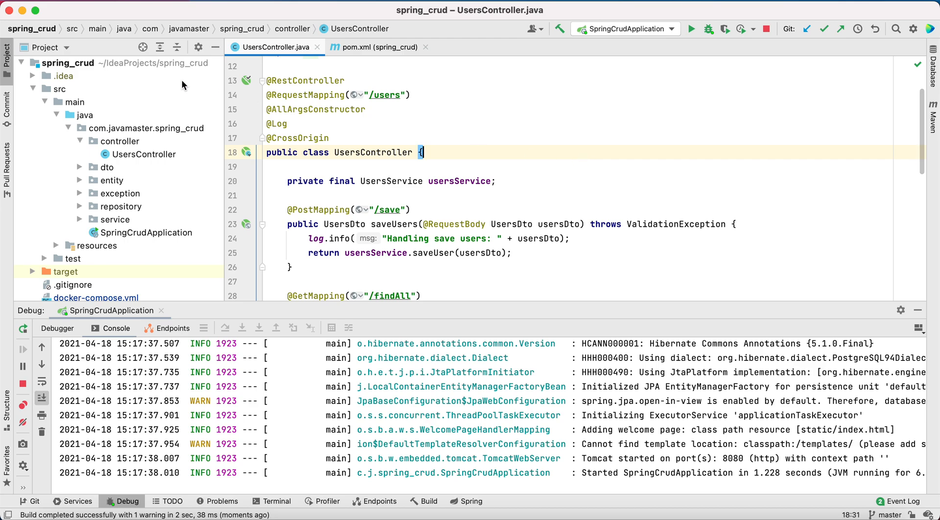
{"action": "mouse_move", "coordinate": [68, 76]}
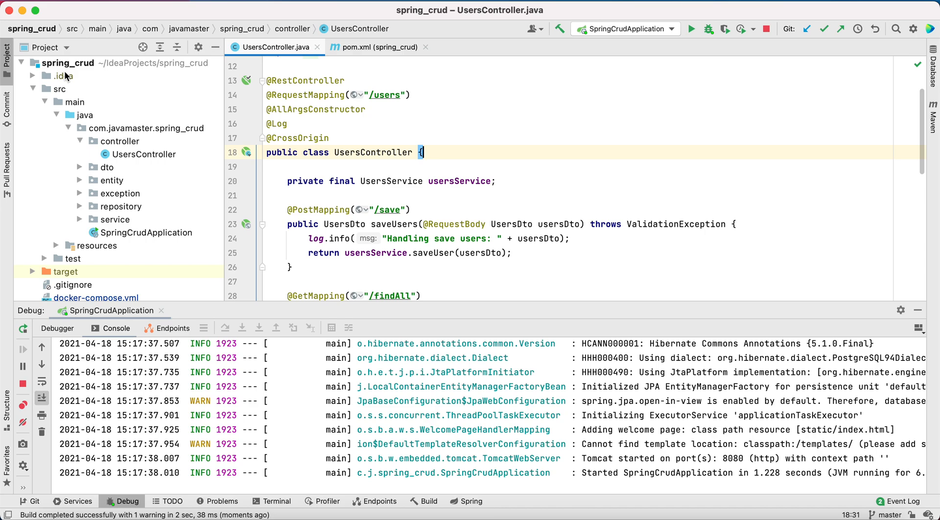
{"action": "mouse_move", "coordinate": [67, 73]}
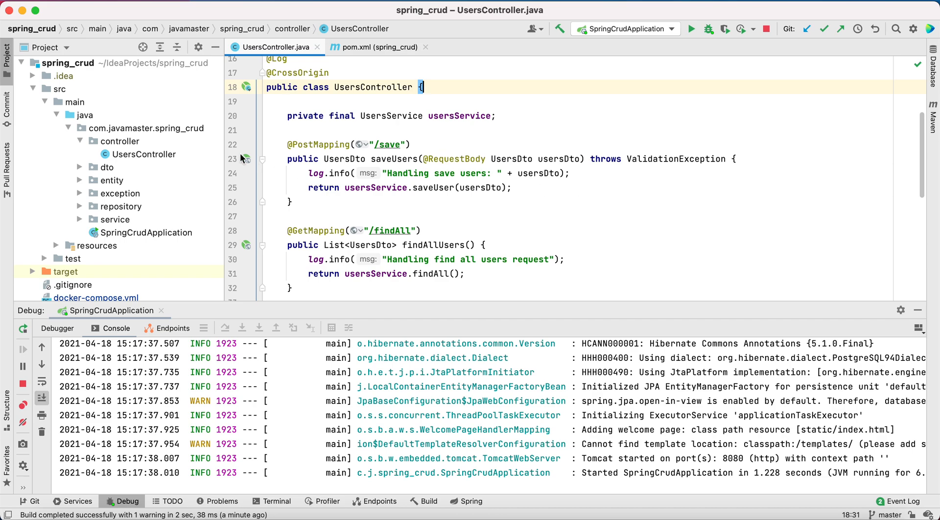
{"action": "mouse_move", "coordinate": [130, 144]}
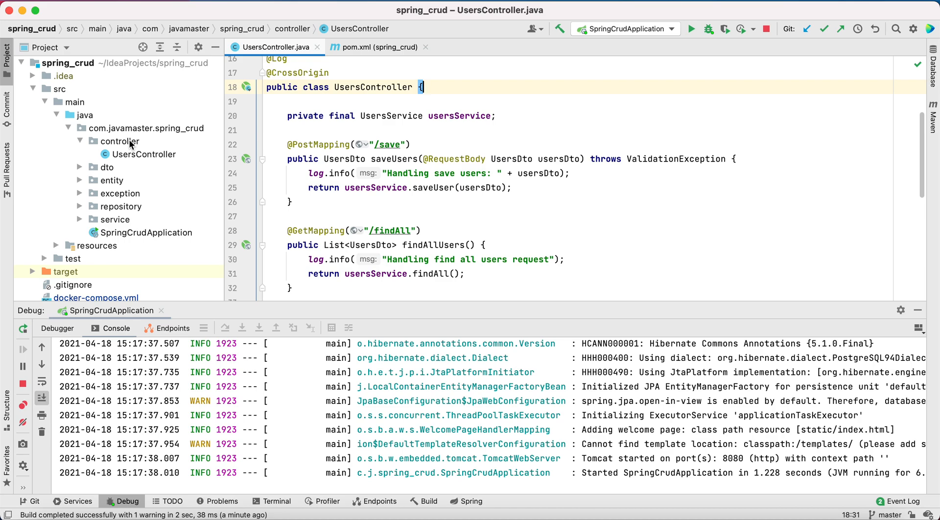
Add the org.springdoc springdoc-openapi-ui 1.5.2 dependency block to pom.xml and restart the app.
{"action": "left_click", "coordinate": [374, 47]}
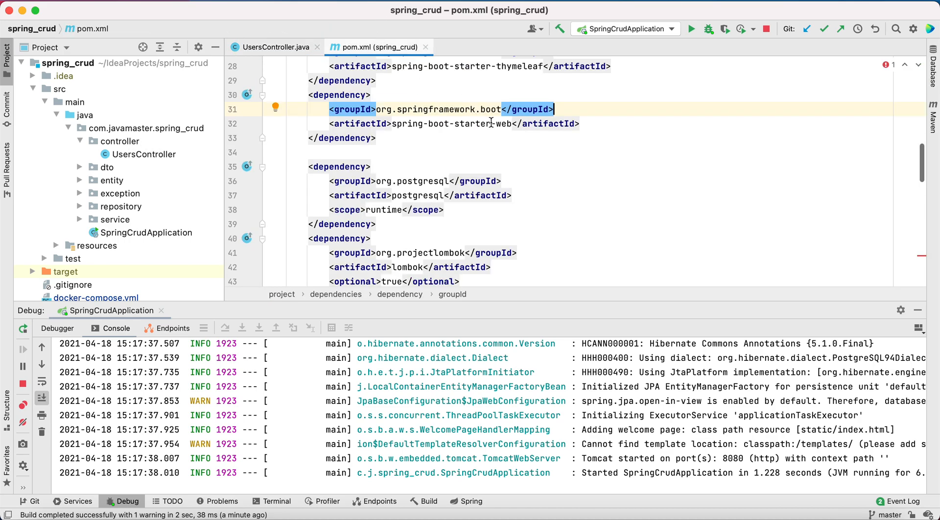
{"action": "mouse_move", "coordinate": [487, 124]}
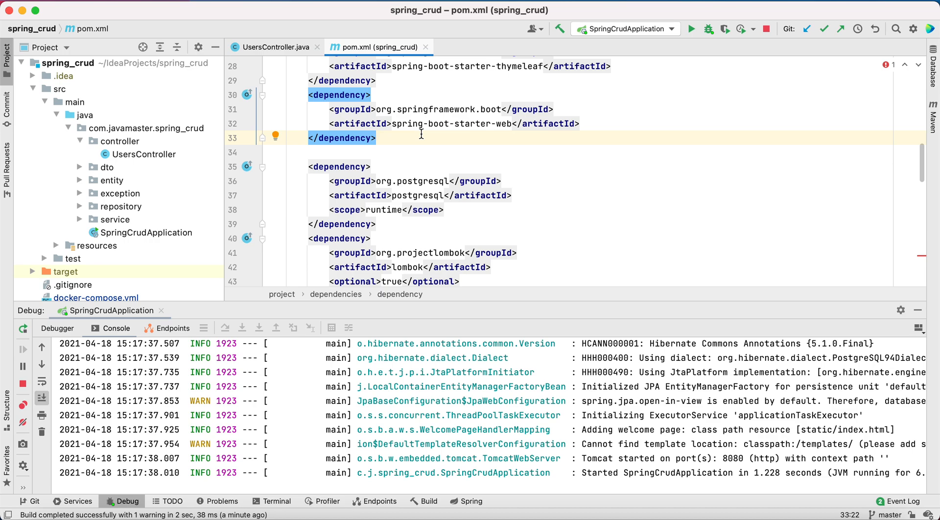
{"action": "type", "text": "<artifactId></artifactId>"}
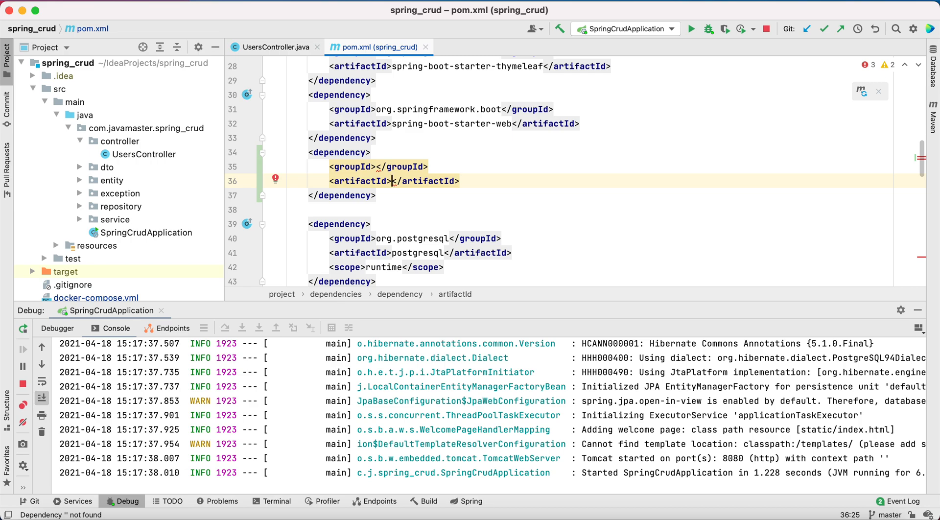
{"action": "type", "text": "springdoc"}
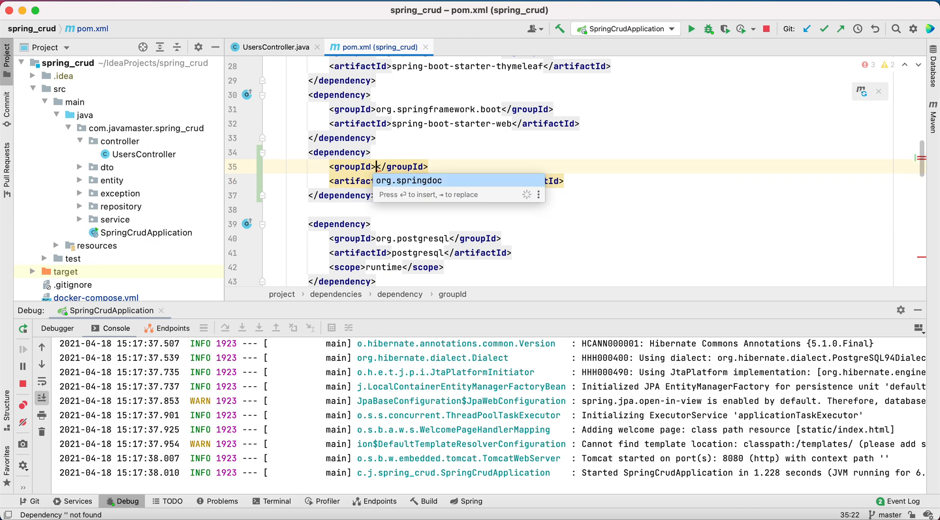
{"action": "key", "text": "Enter"}
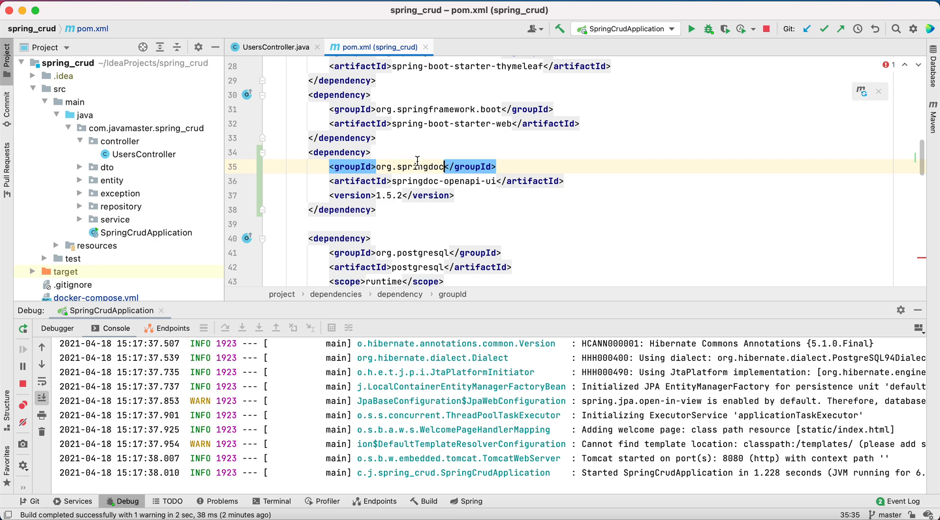
{"action": "double_click", "coordinate": [418, 166]}
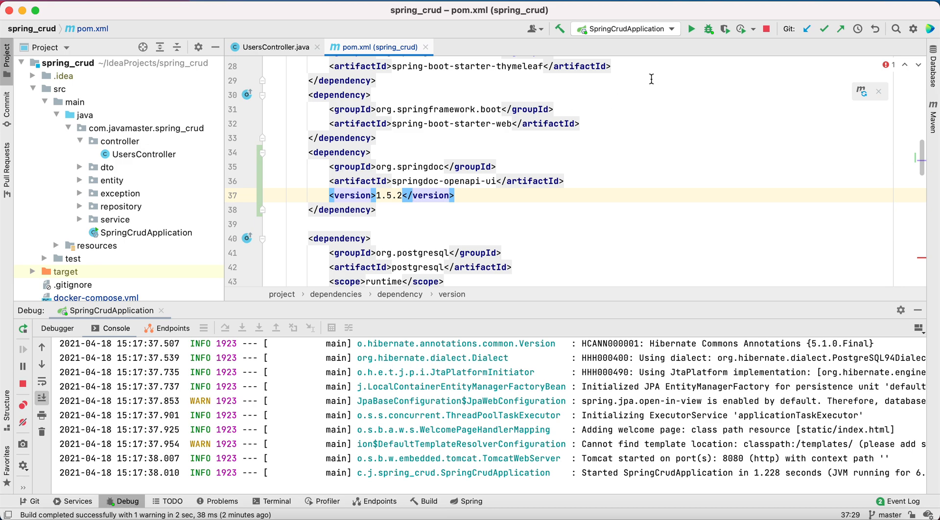
{"action": "left_click", "coordinate": [275, 47]}
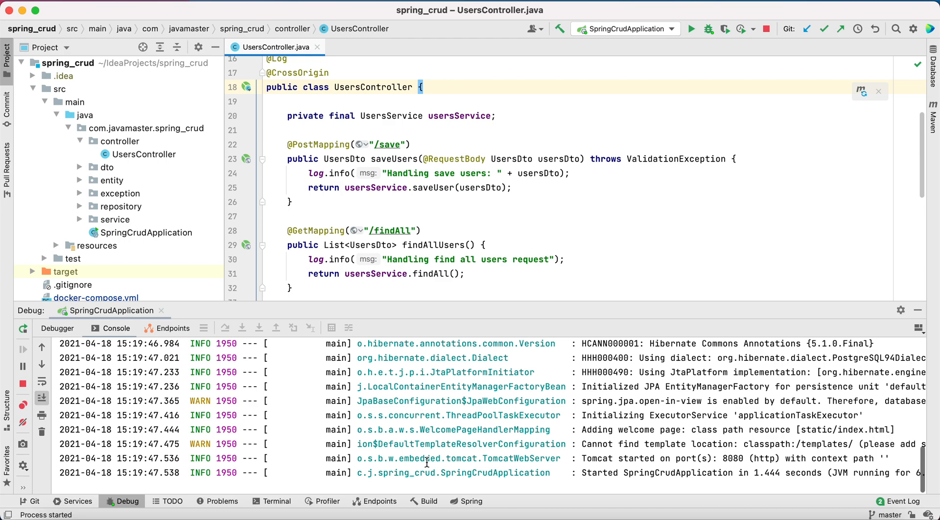
{"action": "mouse_move", "coordinate": [723, 453]}
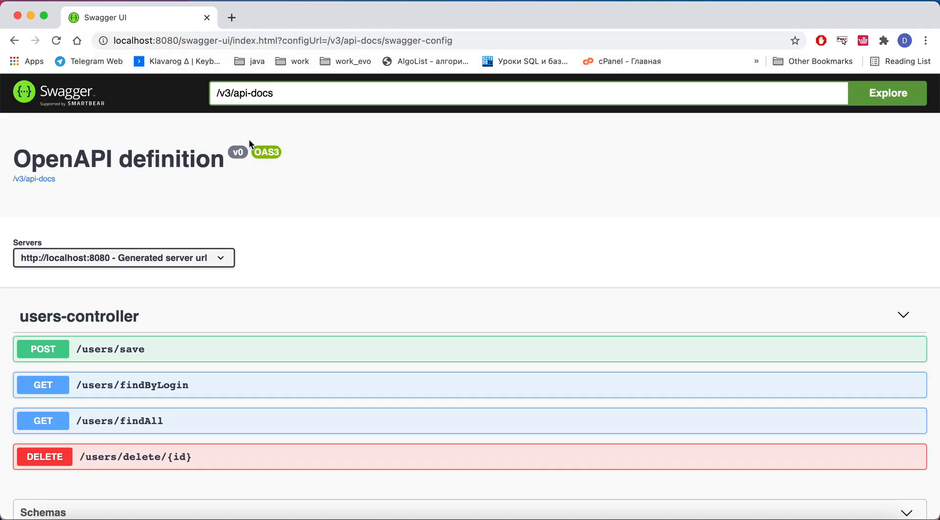
{"action": "mouse_move", "coordinate": [254, 256]}
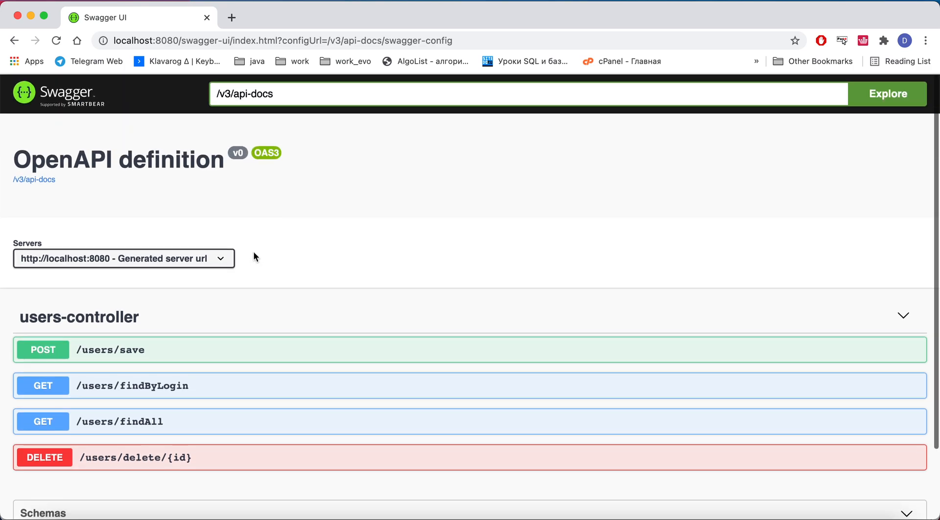
{"action": "mouse_move", "coordinate": [300, 350]}
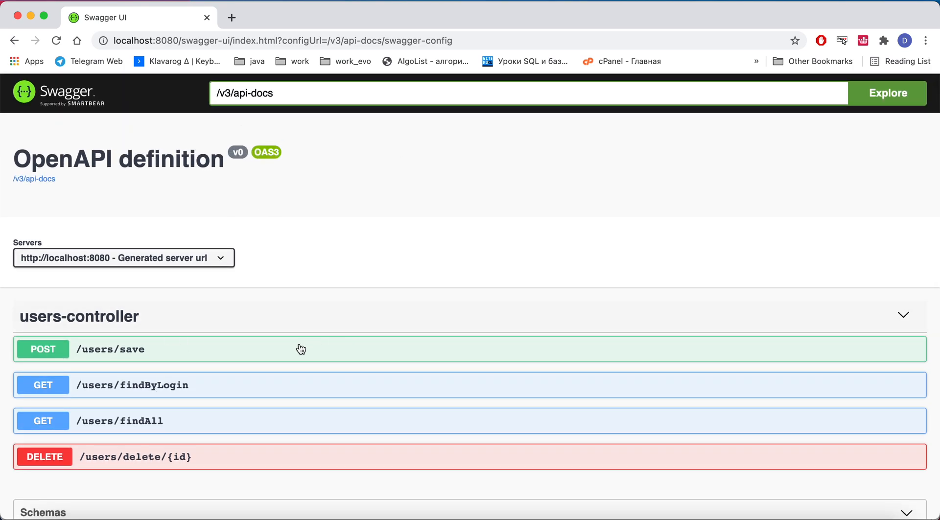
Scroll the Swagger UI page to the users-controller endpoints and POST /users/save.
{"action": "scroll", "scroll_direction": "down", "scroll_amount": 3}
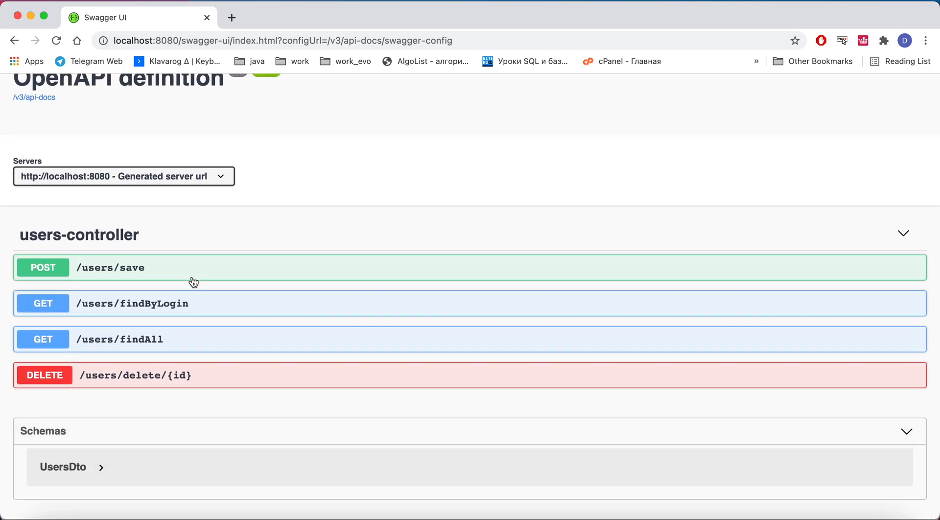
{"action": "mouse_move", "coordinate": [151, 328]}
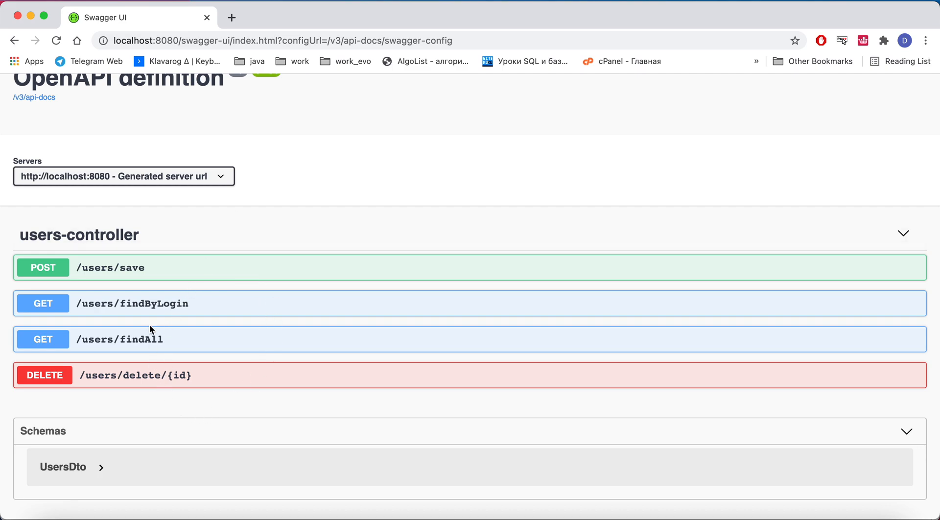
{"action": "mouse_move", "coordinate": [247, 291]}
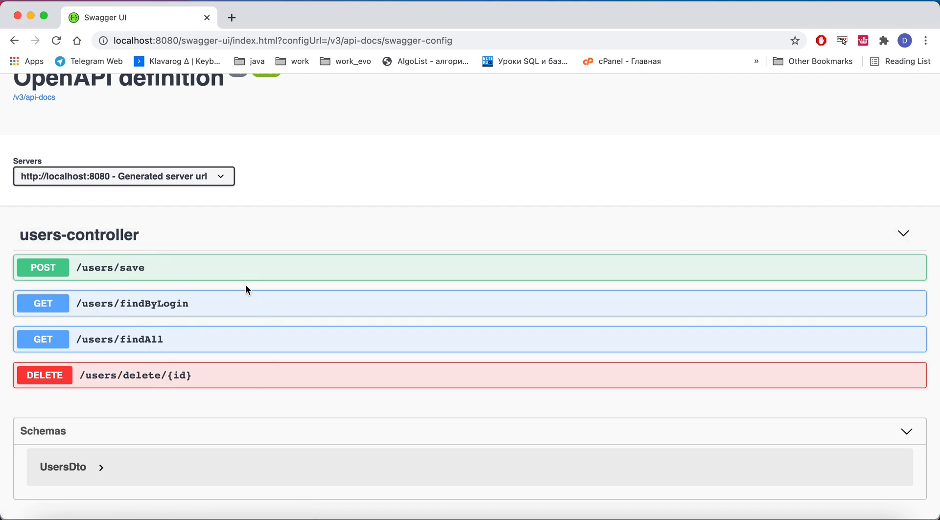
{"action": "mouse_move", "coordinate": [292, 275]}
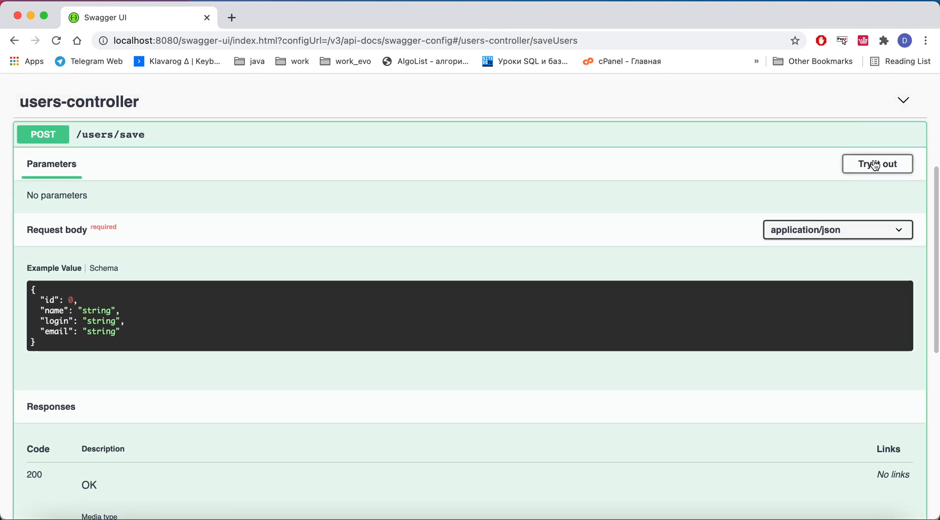
Execute POST /users/save with a name, login and email body, id removed, then collapse it.
{"action": "left_click", "coordinate": [877, 163]}
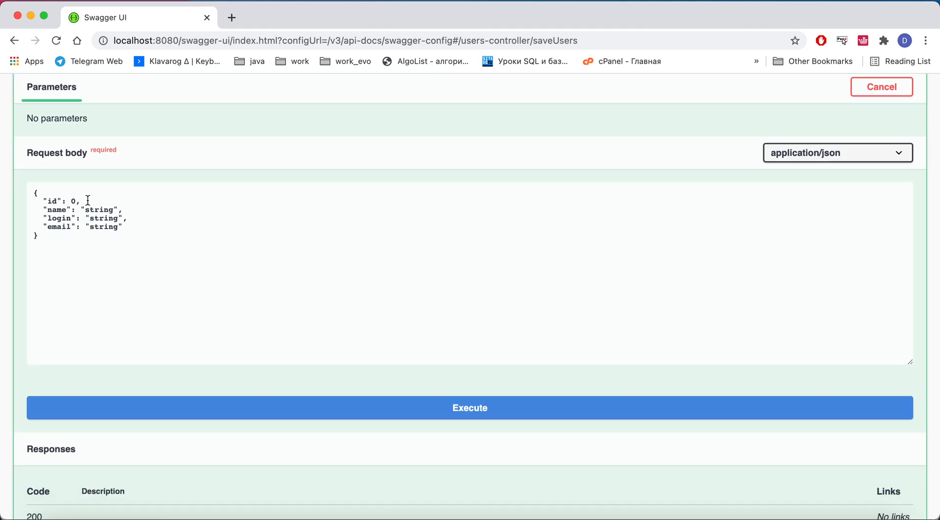
{"action": "double_click", "coordinate": [54, 201]}
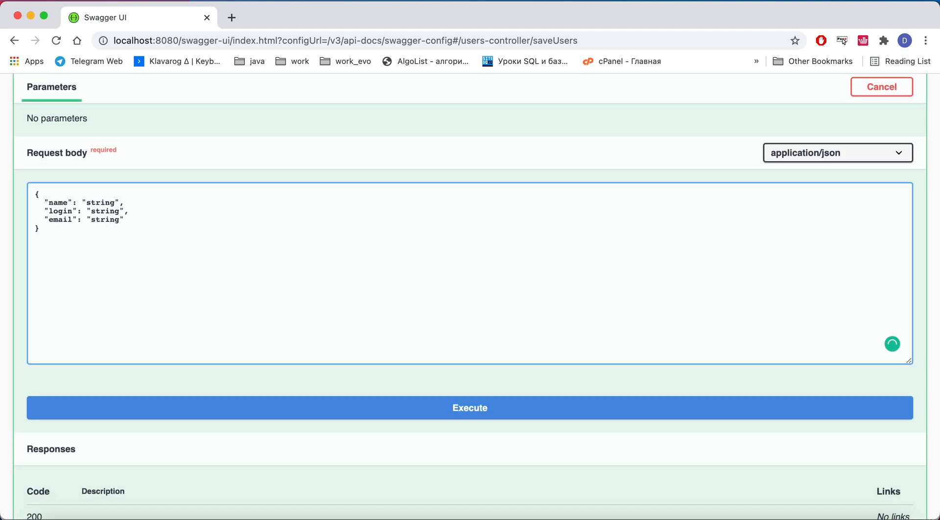
{"action": "left_click", "coordinate": [468, 408]}
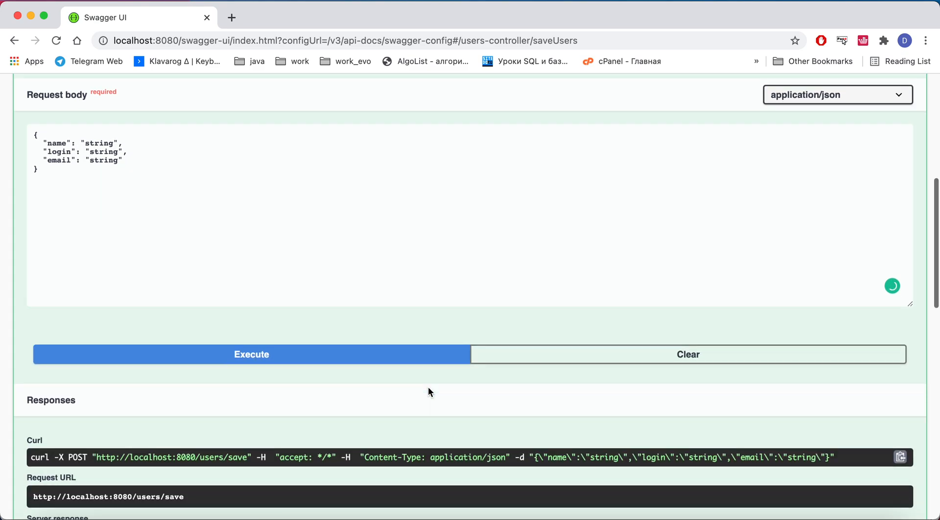
{"action": "left_click", "coordinate": [251, 355]}
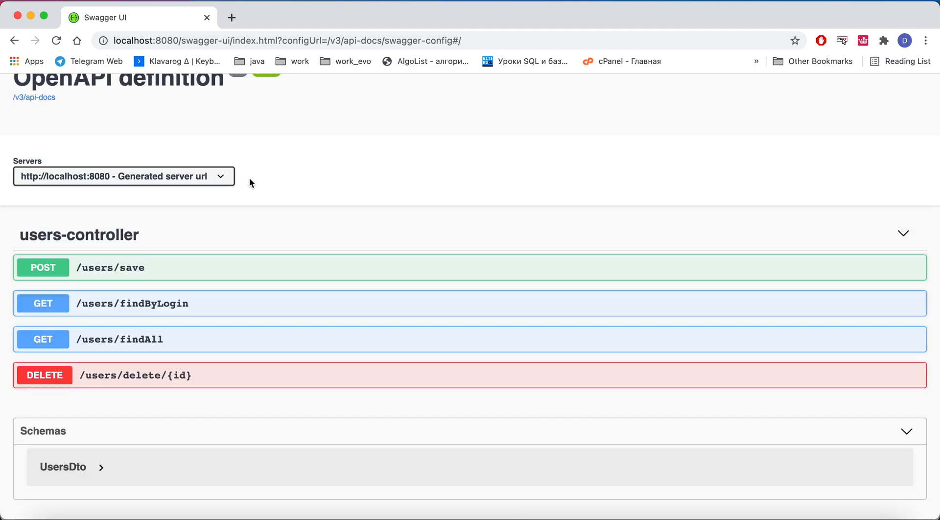
Expand GET /users/findAll and switch it to Try it out mode for a test request.
{"action": "left_click", "coordinate": [118, 340]}
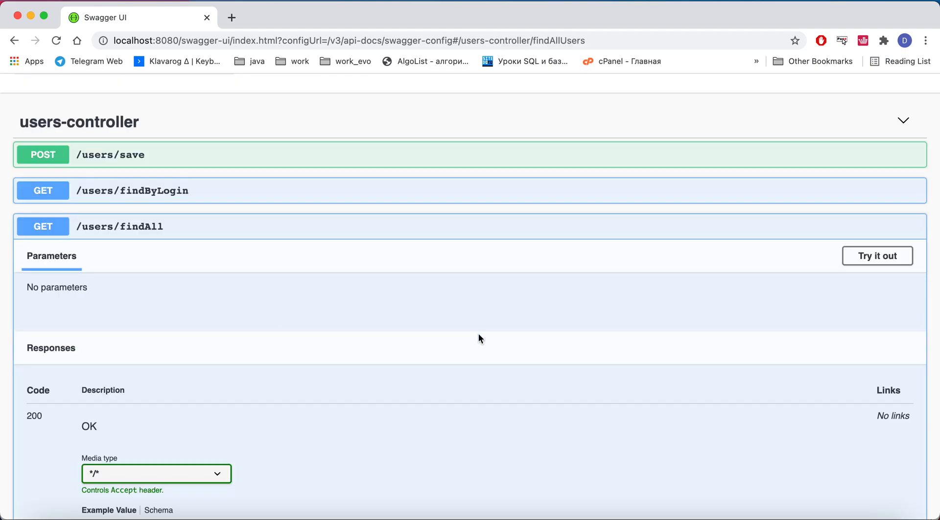
{"action": "left_click", "coordinate": [877, 255]}
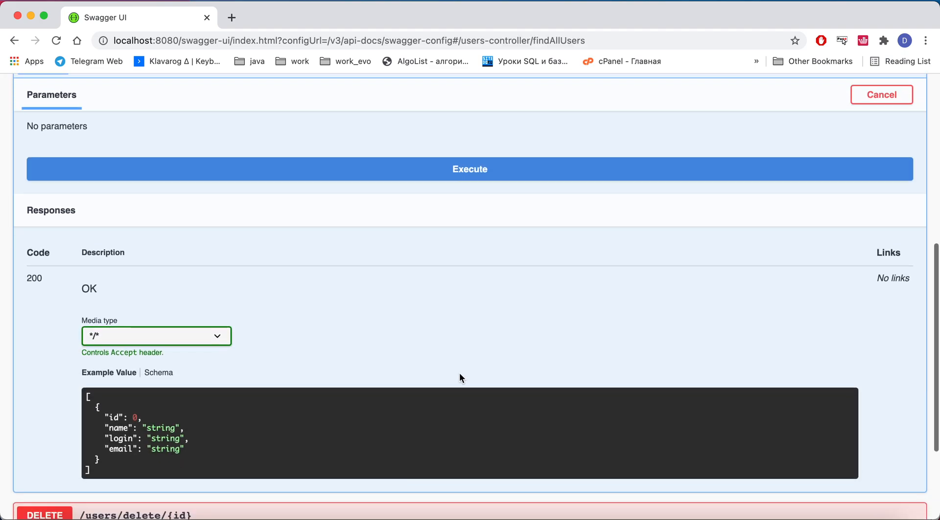
{"action": "left_click", "coordinate": [469, 170]}
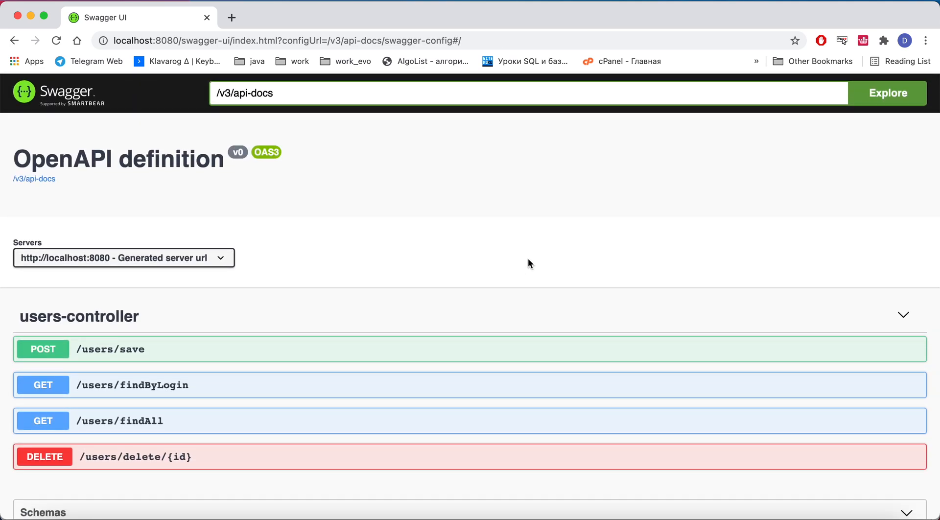
{"action": "scroll", "scroll_direction": "down", "scroll_amount": 3}
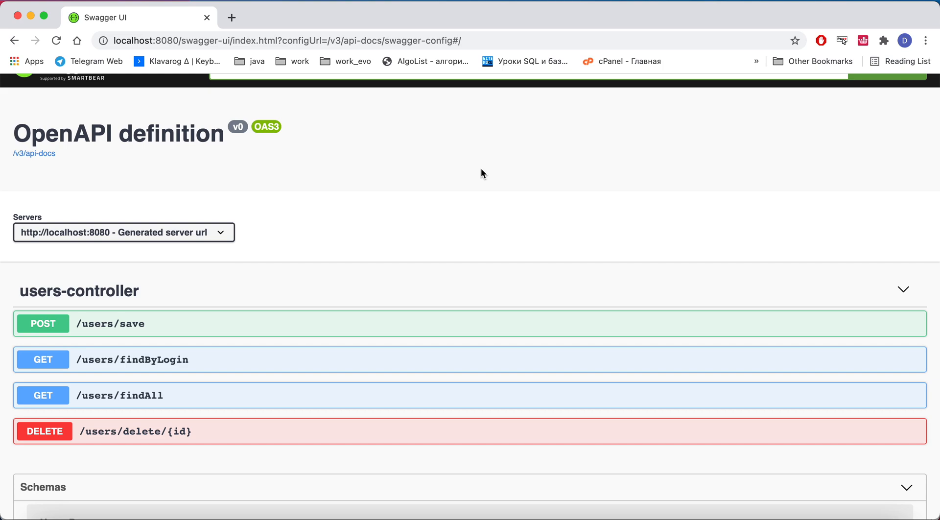
{"action": "mouse_move", "coordinate": [243, 49]}
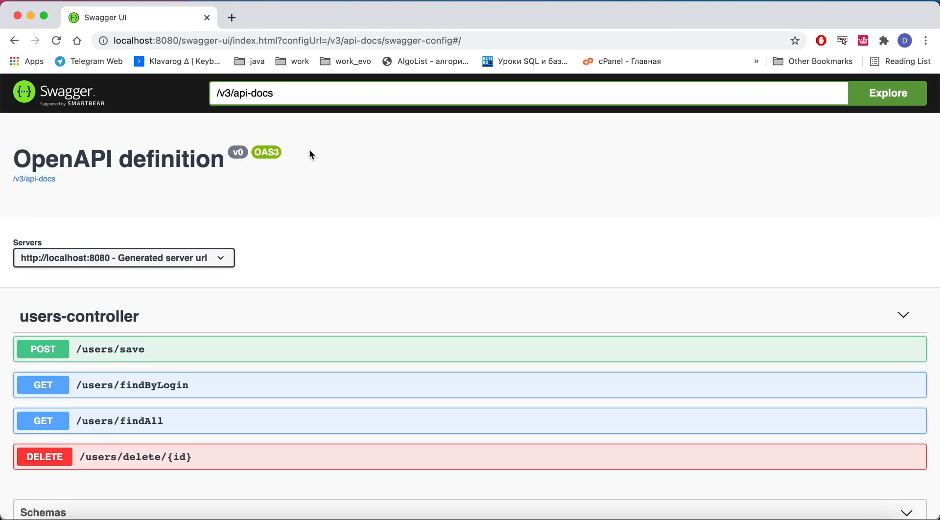
{"action": "mouse_move", "coordinate": [398, 204]}
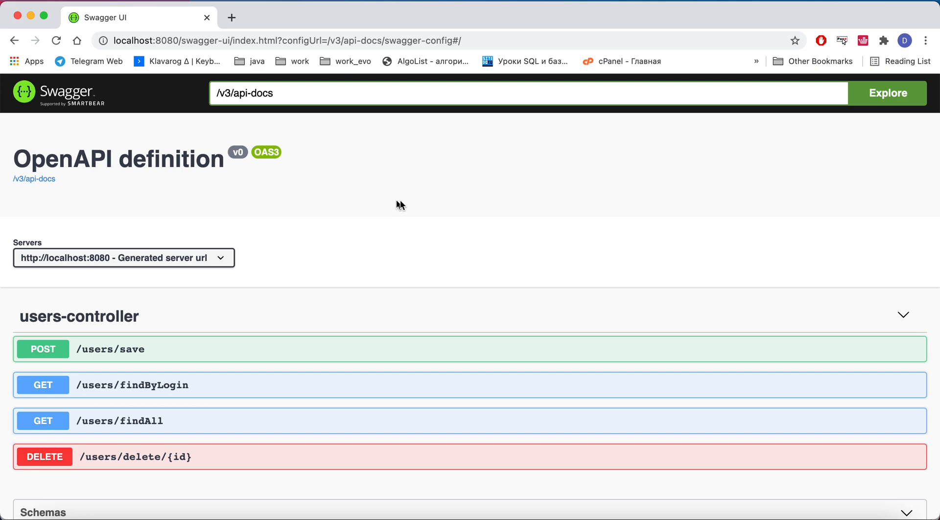
{"action": "mouse_move", "coordinate": [462, 194]}
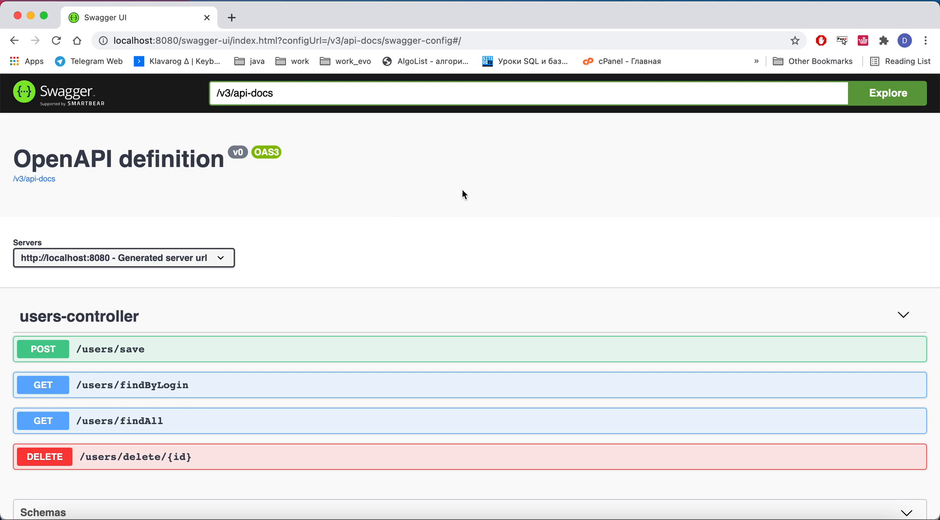